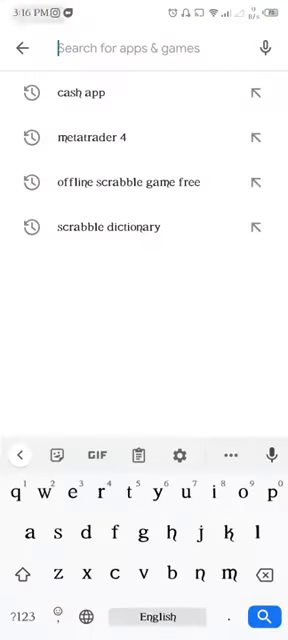
Search the Play Store for "whatshash" to find the WhatsHash app.
text(whatsh)
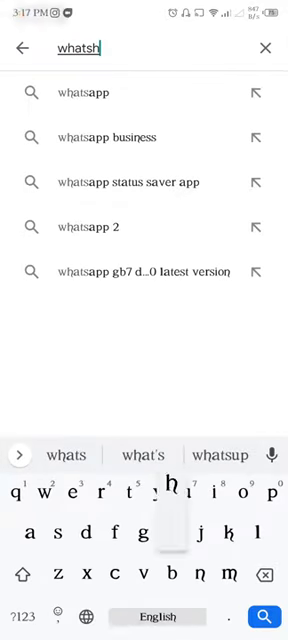
text(ash)
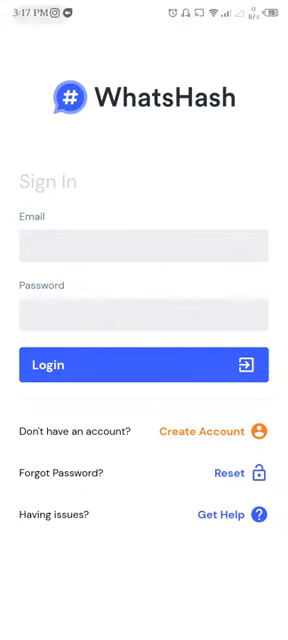
Start a new account and fill in the name and a Gmail email address.
click(206, 432)
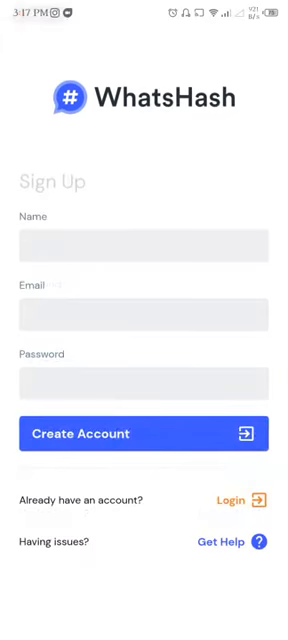
text(abd)
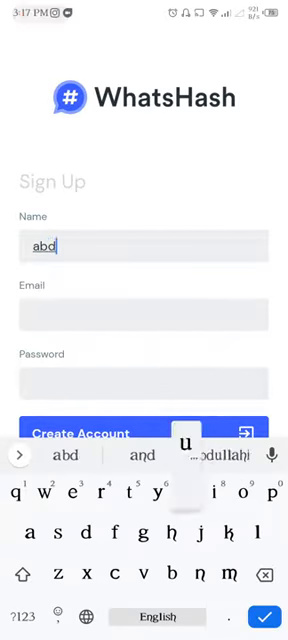
click(224, 456)
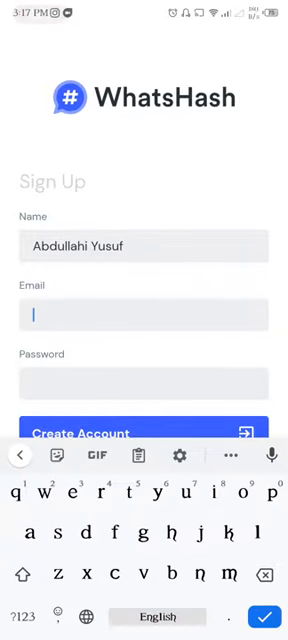
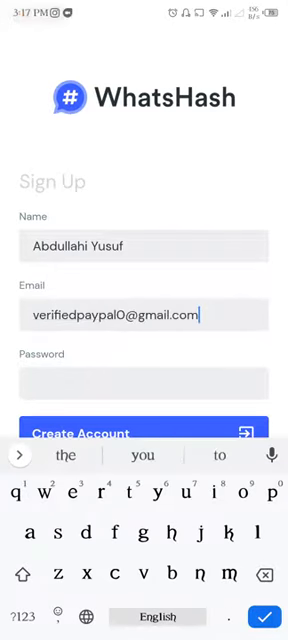
Enter the password and submit the Create Account registration.
click(144, 342)
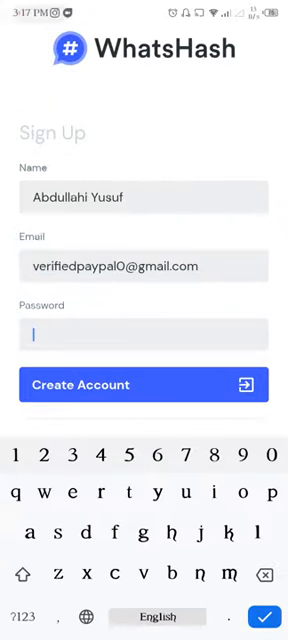
click(24, 576)
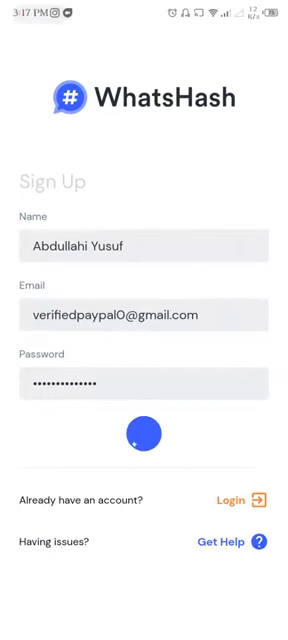
click(144, 434)
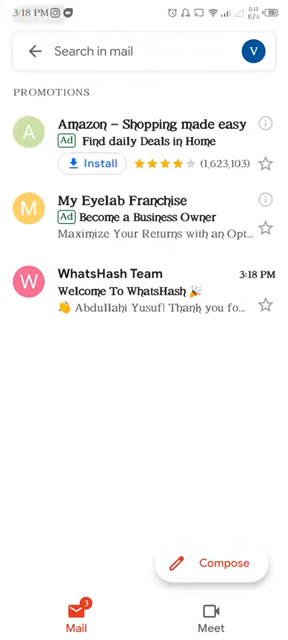
Activate the account via the ACTIVATE MY ACCOUNT link in the welcome email.
click(144, 300)
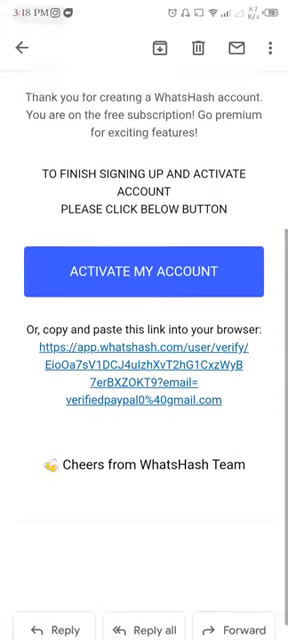
click(144, 270)
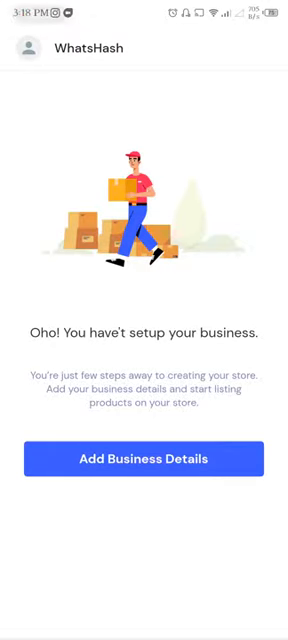
Begin the Setup Biz form and choose to add a cover image.
click(144, 458)
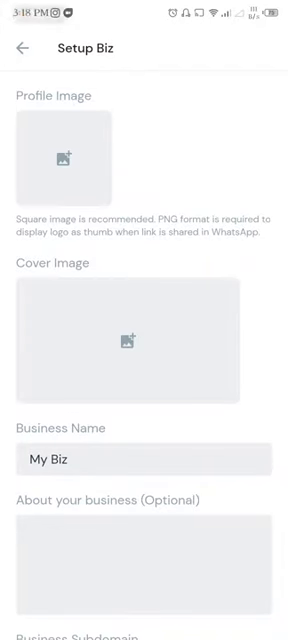
click(64, 158)
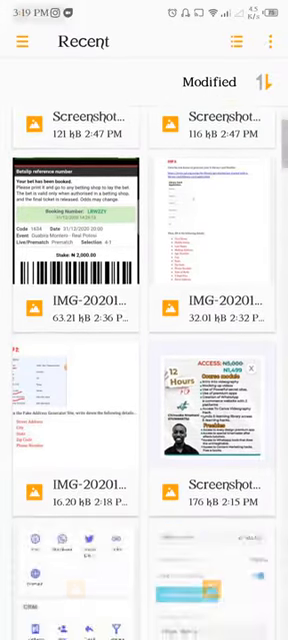
Browse the albums to the PayPal picture and leave its square crop.
scroll(down, 3)
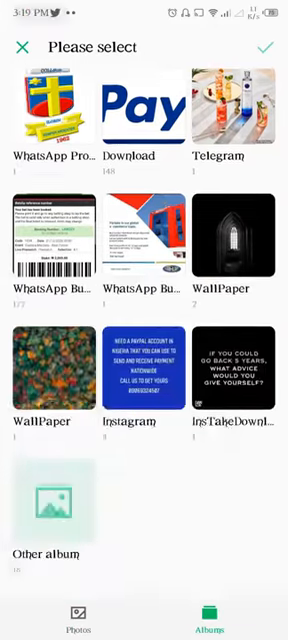
scroll(down, 3)
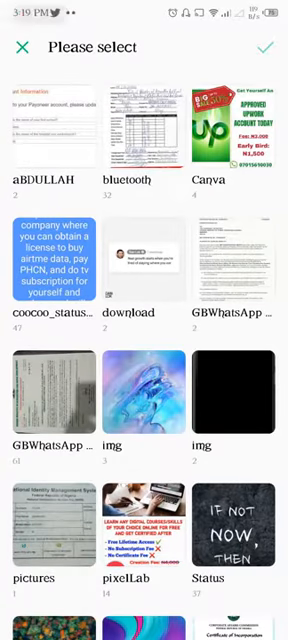
scroll(down, 3)
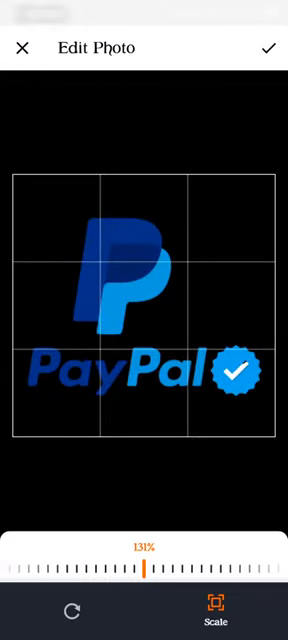
click(268, 48)
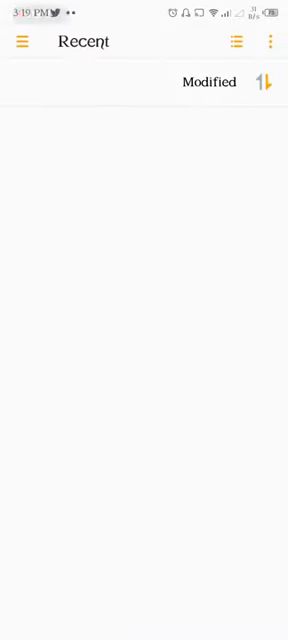
Recrop the PayPal logo to a wide 120% shape and confirm it as the cover.
click(20, 42)
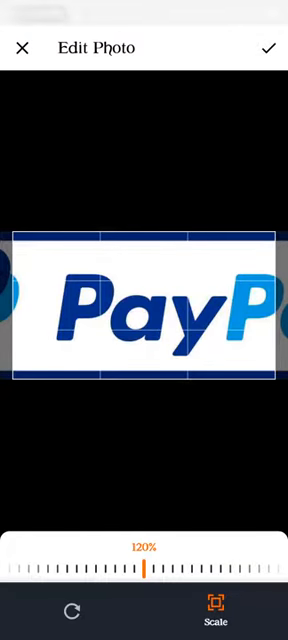
click(268, 48)
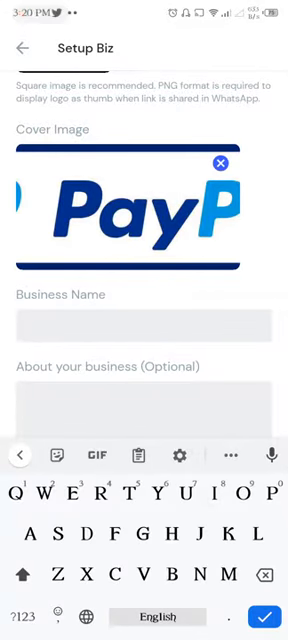
Name the business Verified PayPal and set the subdomain to verifiedpaypal.
text(Verified PayPal)
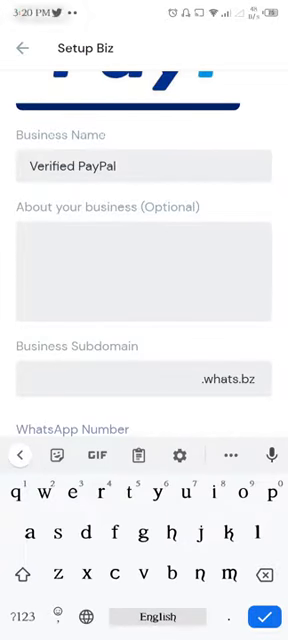
text(vc)
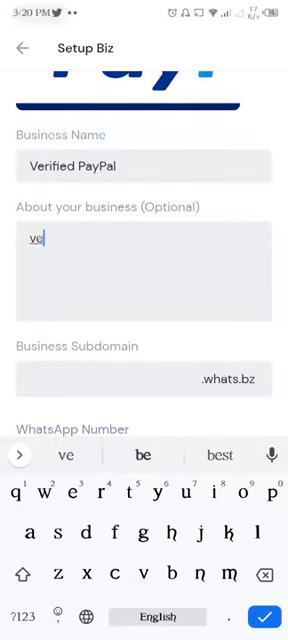
text(verifiedpaypal)
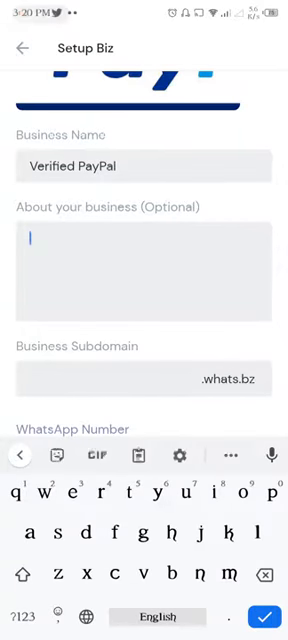
text(Verified PayPal Accoun)
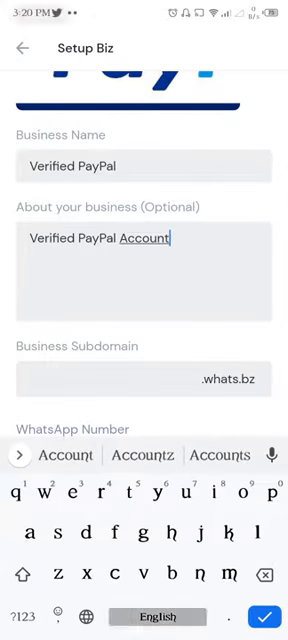
Describe the business as enabling sending and receiving payments from any part of the world.
text(to)
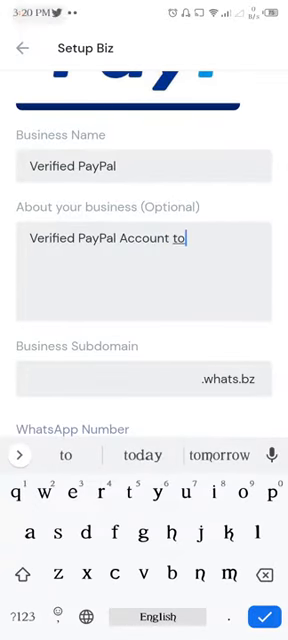
text(enable you send)
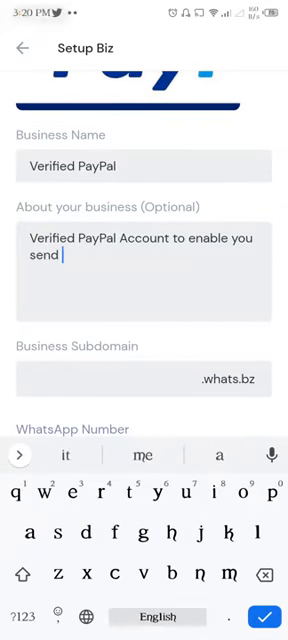
text(and receive payment)
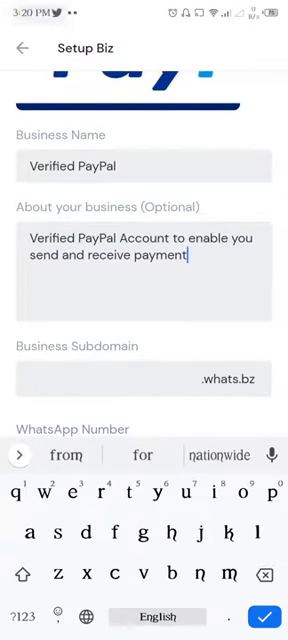
text(from any)
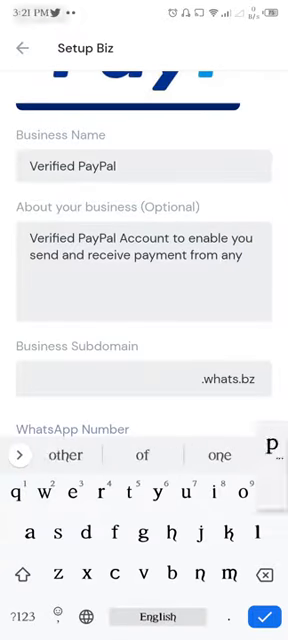
text(part)
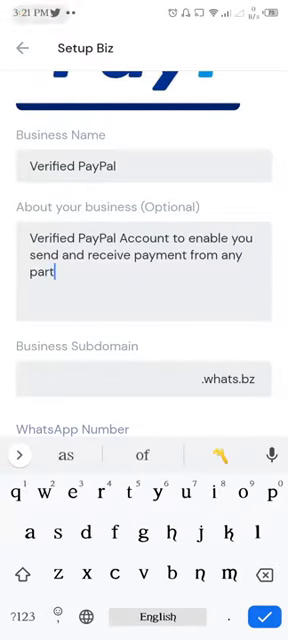
text(of the)
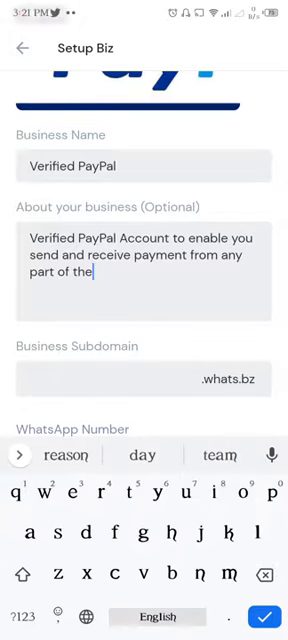
text(world)
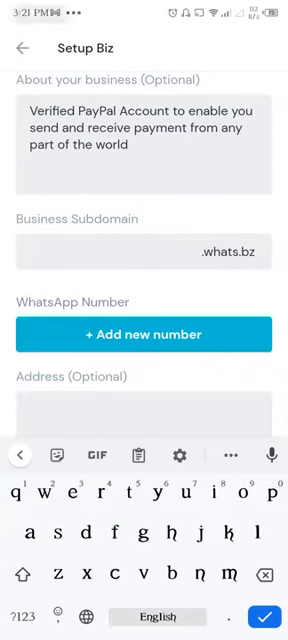
text(verifiedpaypal)
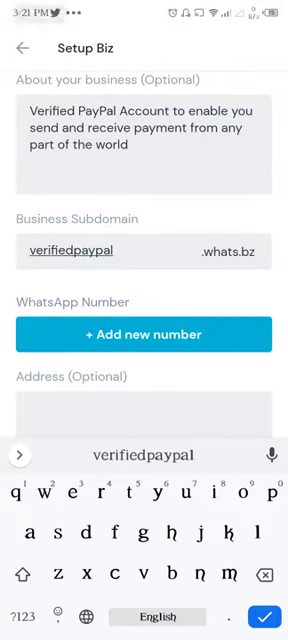
scroll(up, 3)
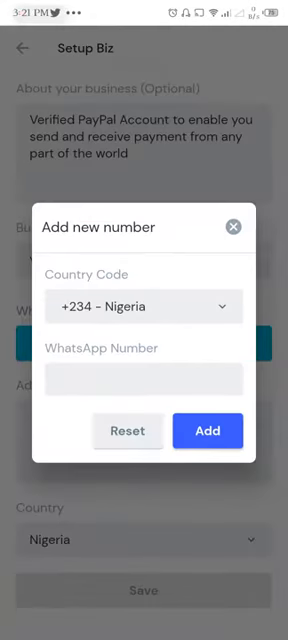
click(144, 378)
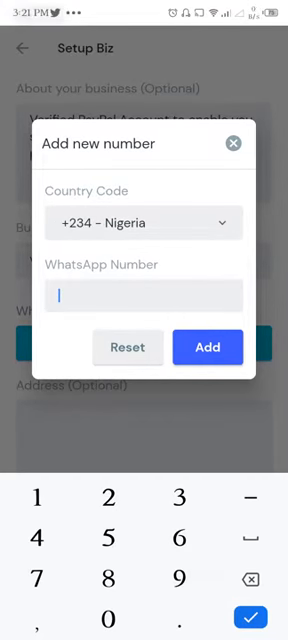
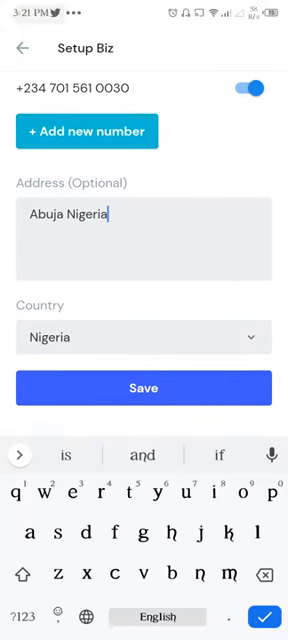
Save the business profile with the Abuja Nigeria address, reaching the dashboard.
click(144, 388)
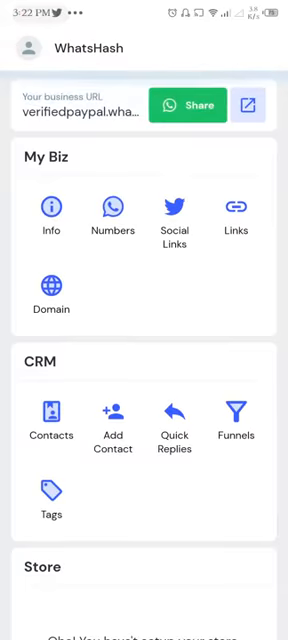
scroll(down, 3)
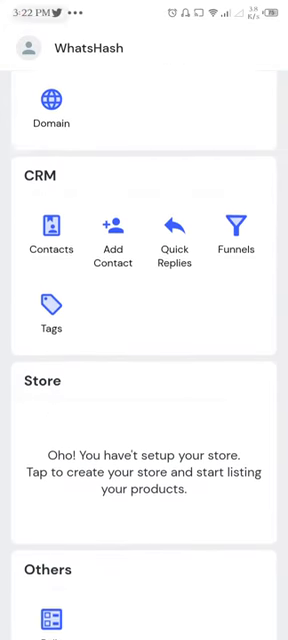
scroll(down, 3)
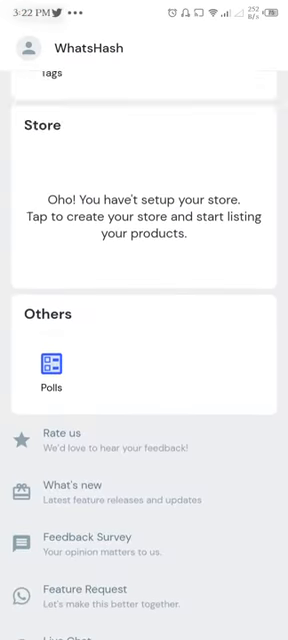
scroll(up, 3)
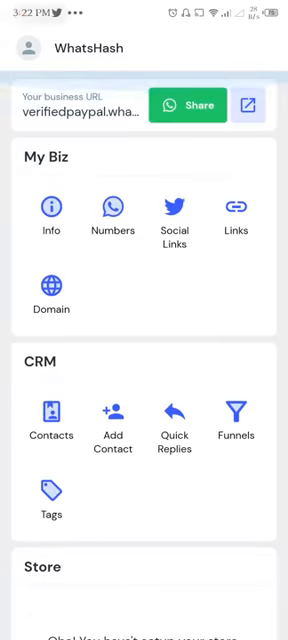
scroll(down, 3)
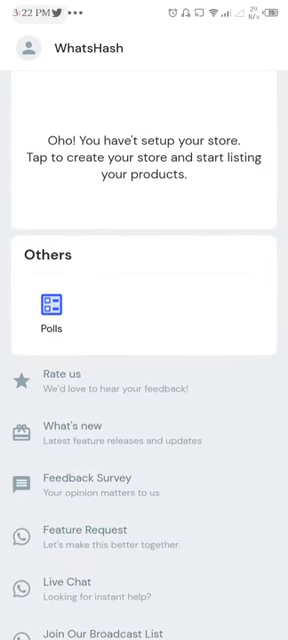